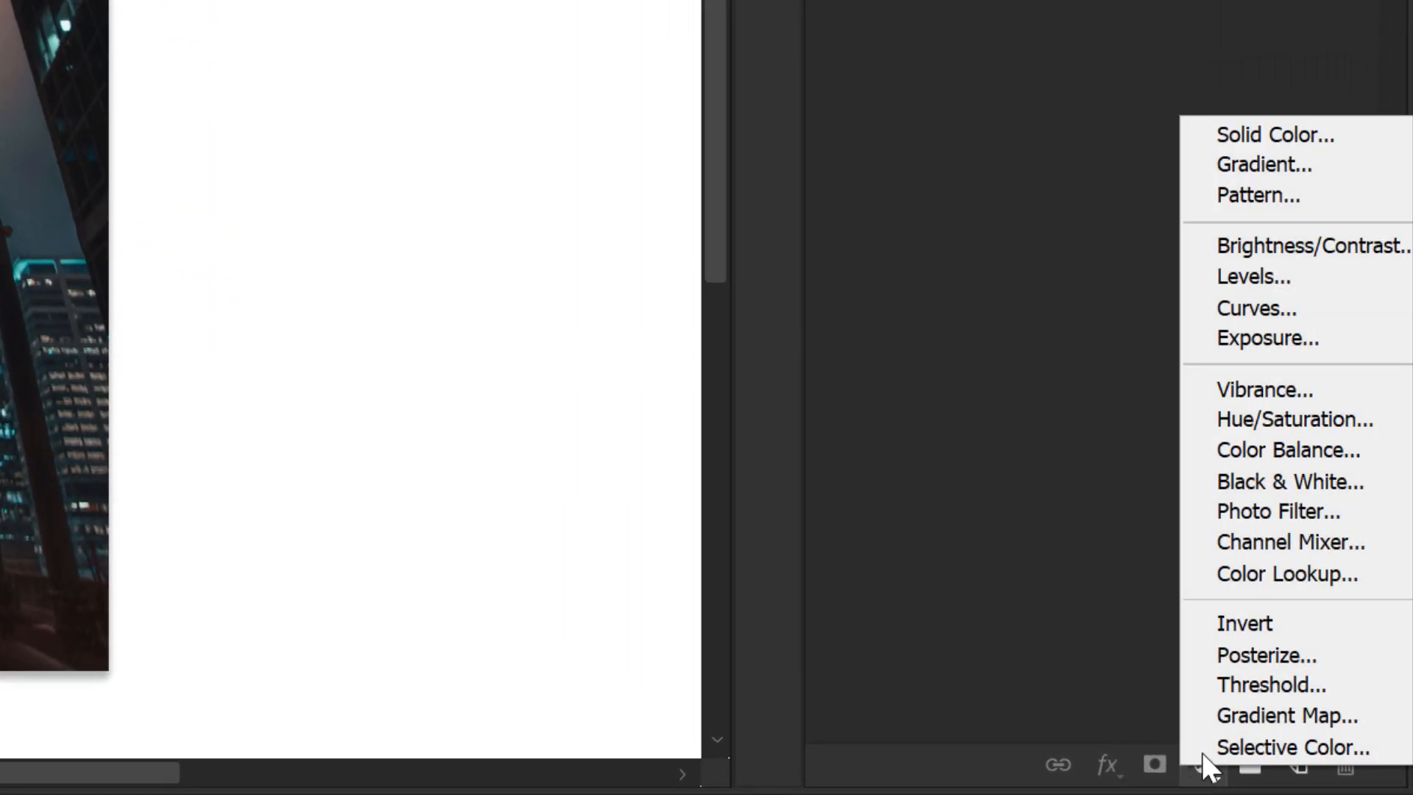
Step: Add a Color Balance layer with midtones Cyan-Red -44, Magenta-Green -52, Yellow-Blue about +13
click(1286, 450)
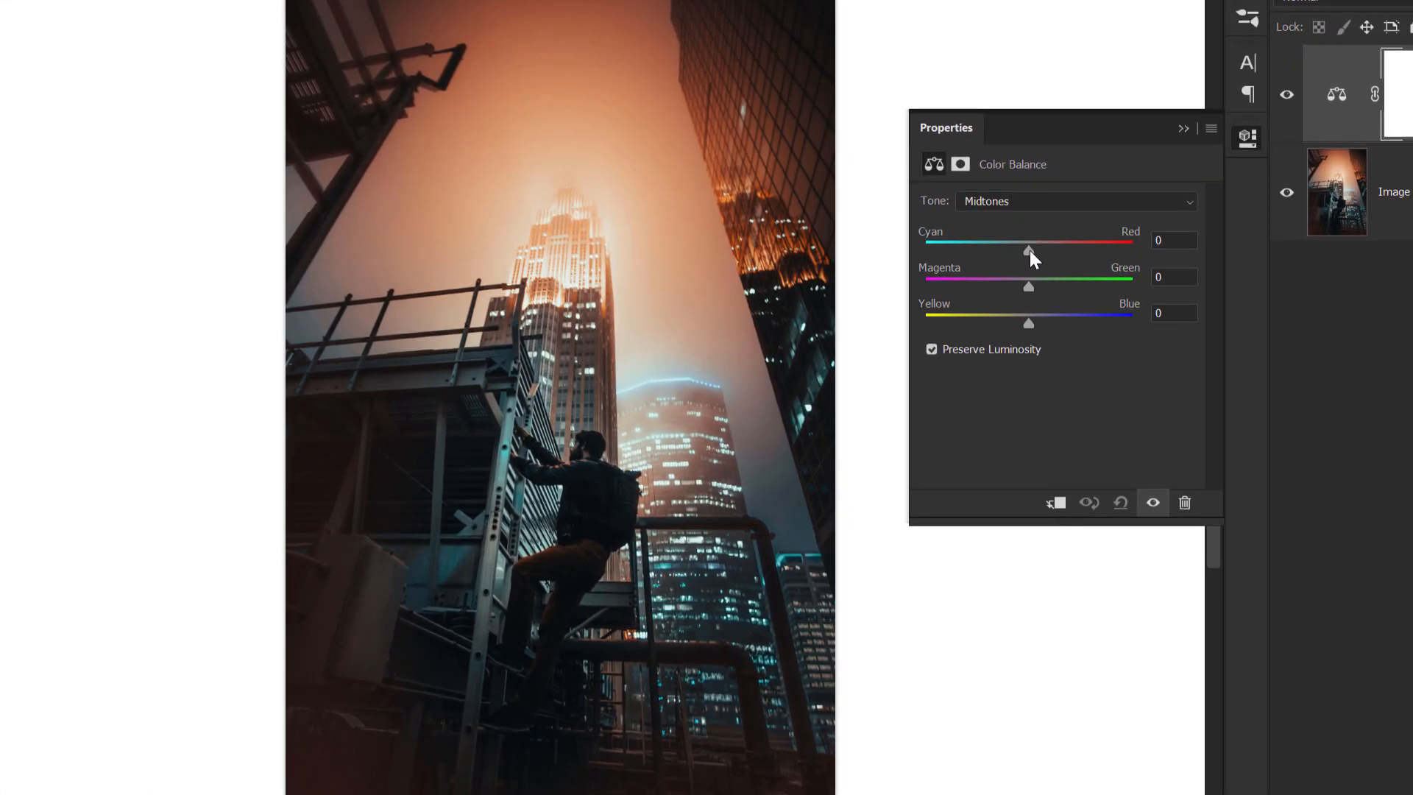
drag(1027, 251, 981, 252)
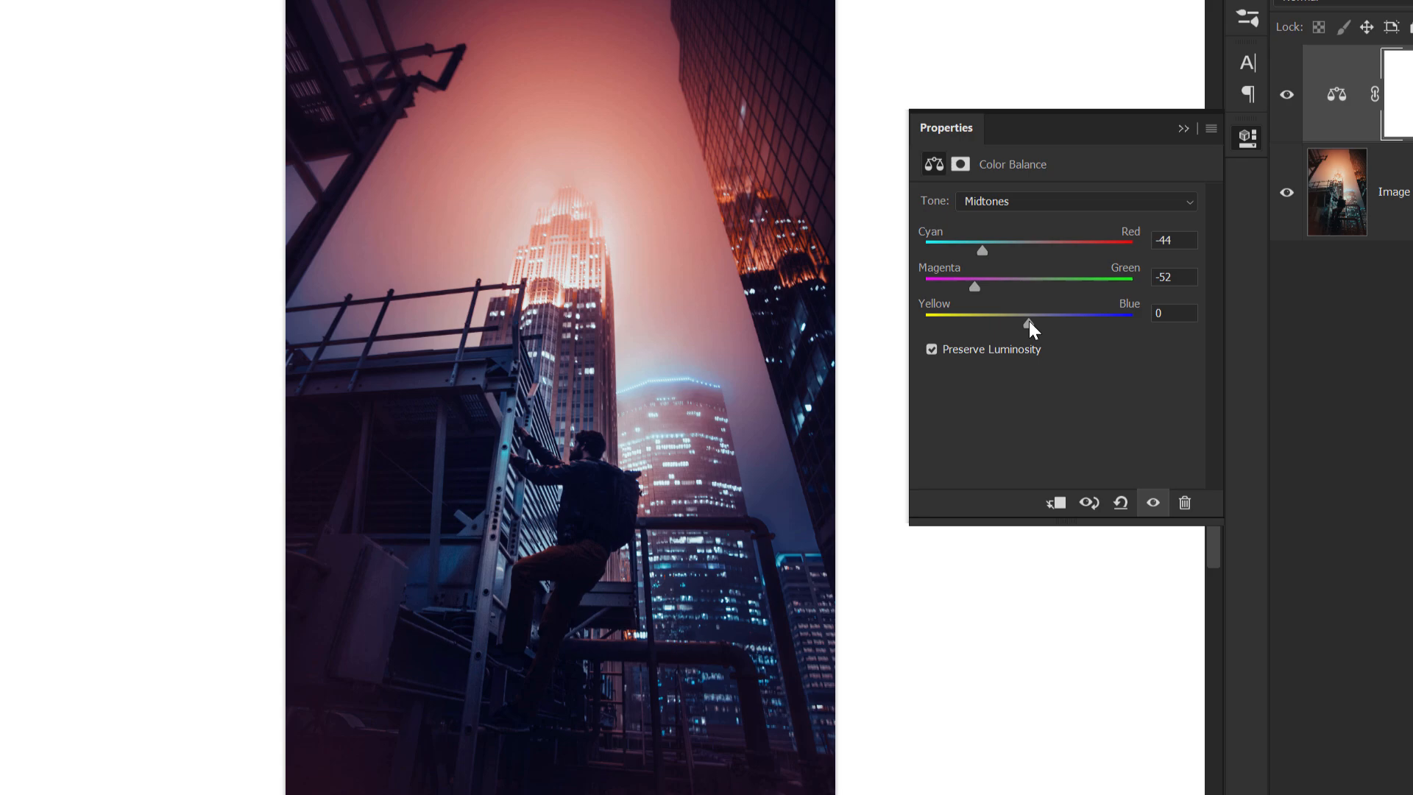
drag(1024, 323, 1044, 323)
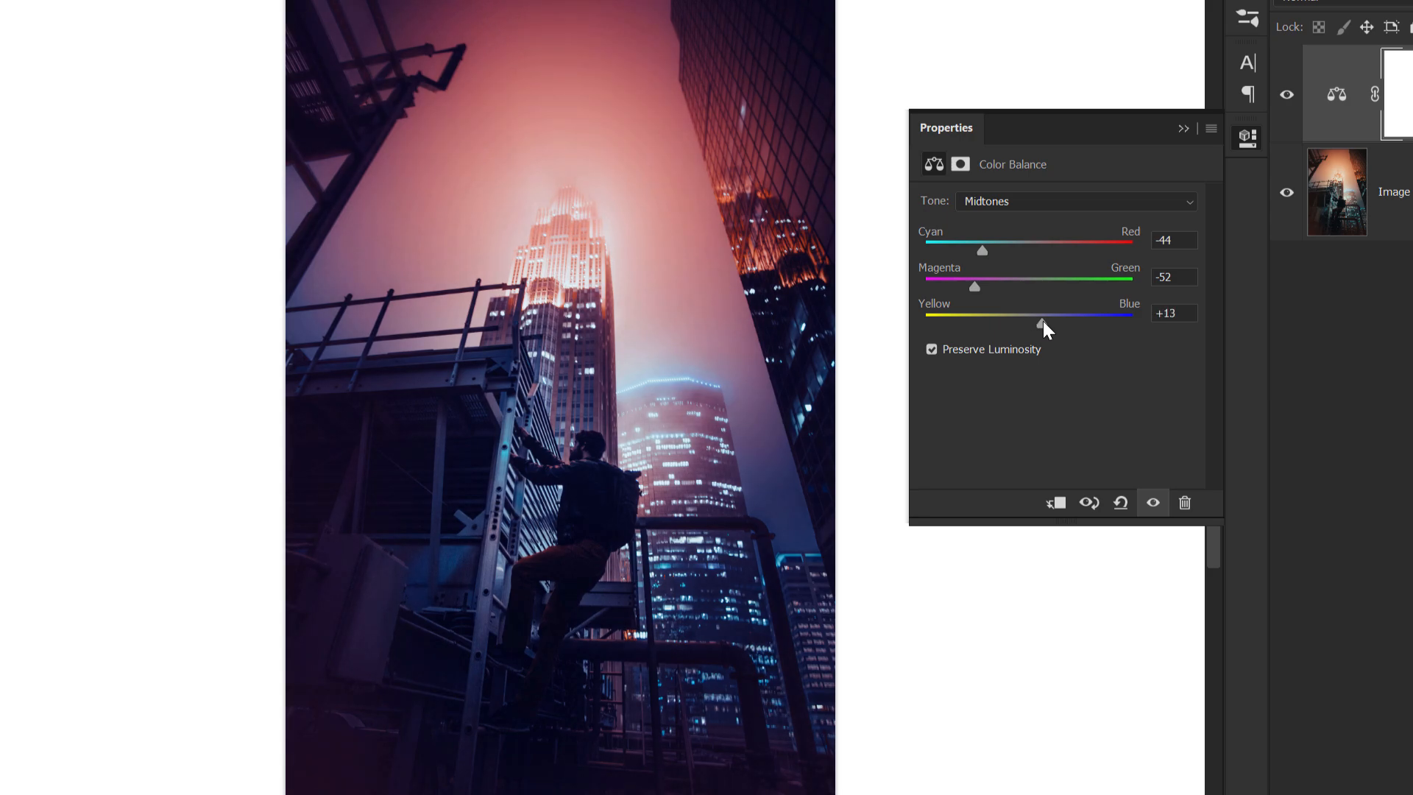
drag(1040, 313, 1045, 313)
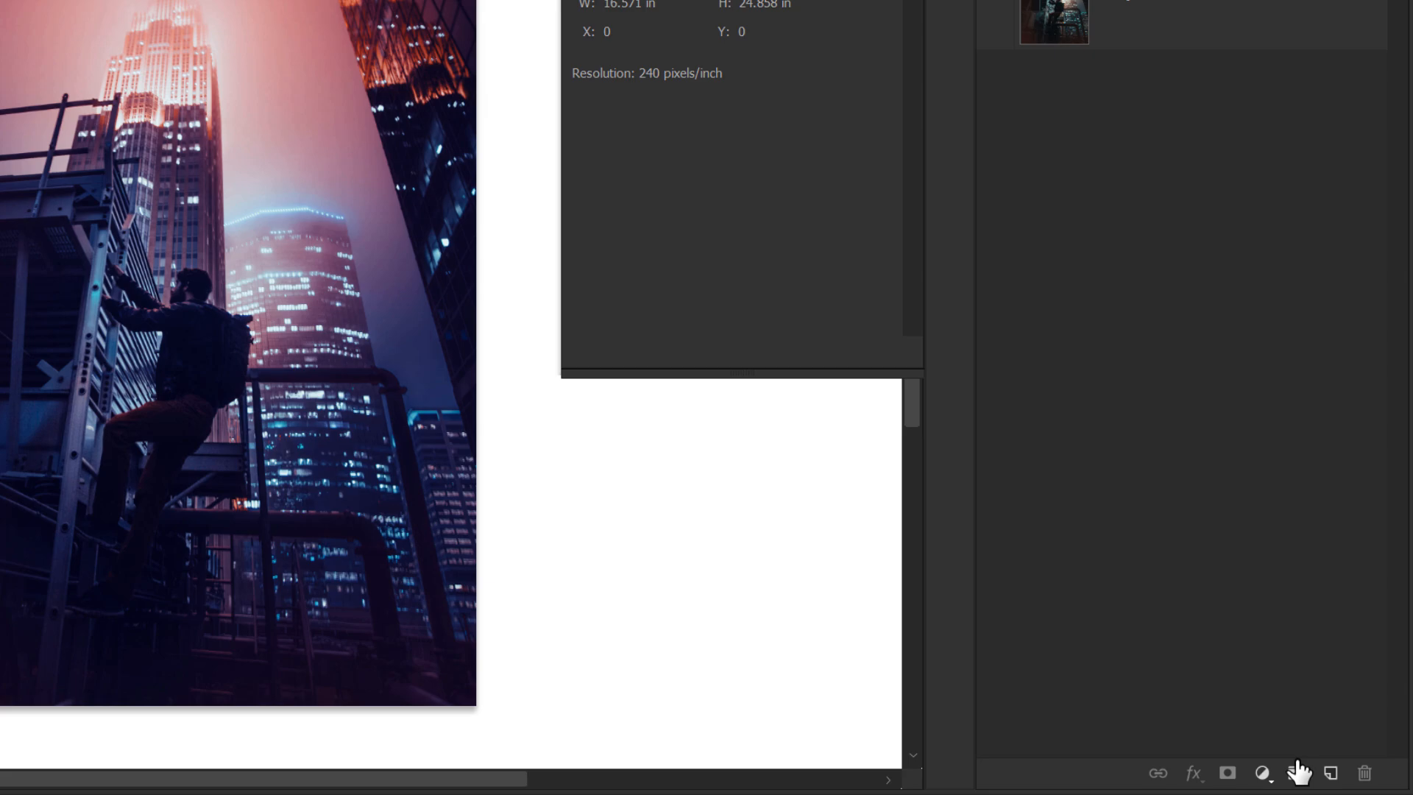
Step: Add a Hue/Saturation adjustment layer limited to the Reds channel
click(1263, 772)
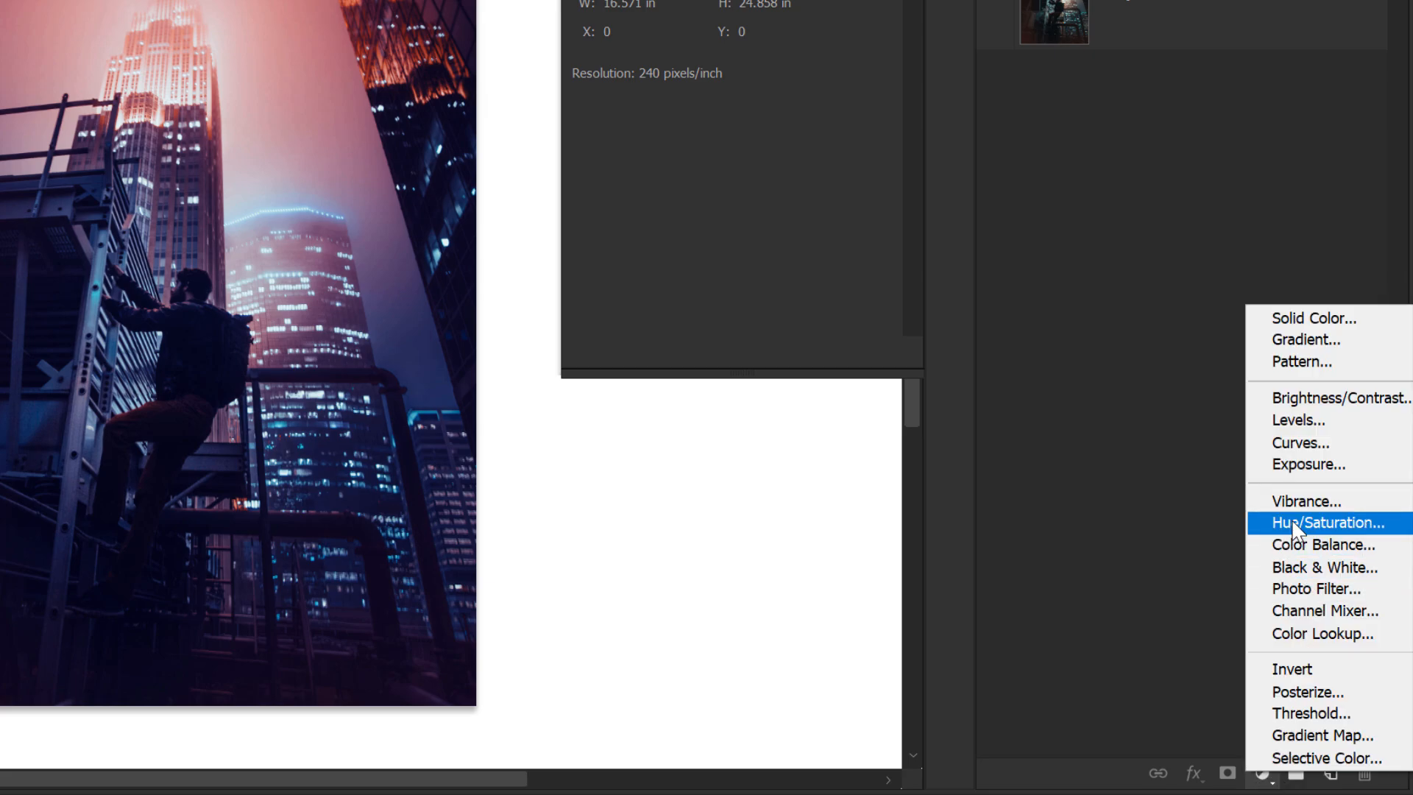
click(1326, 524)
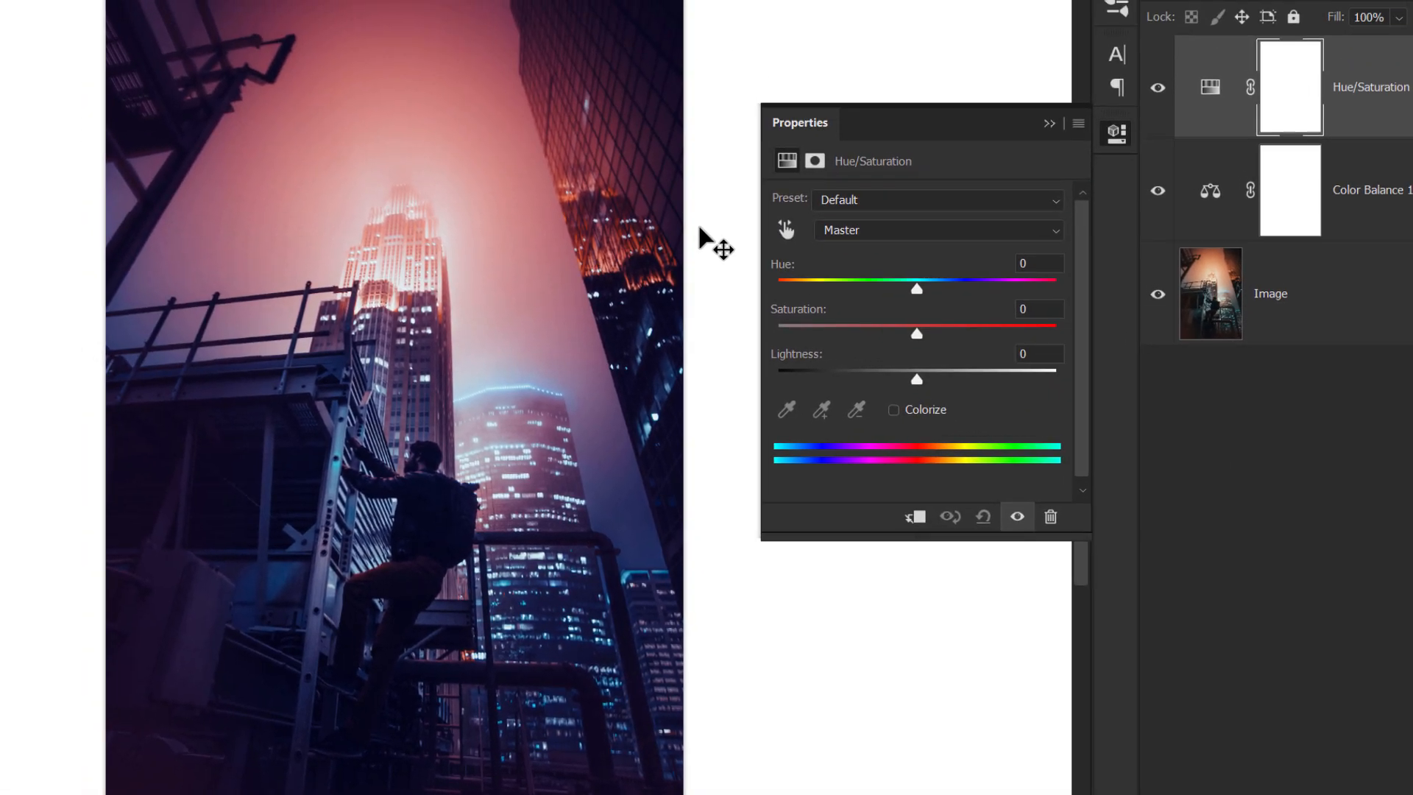
click(938, 231)
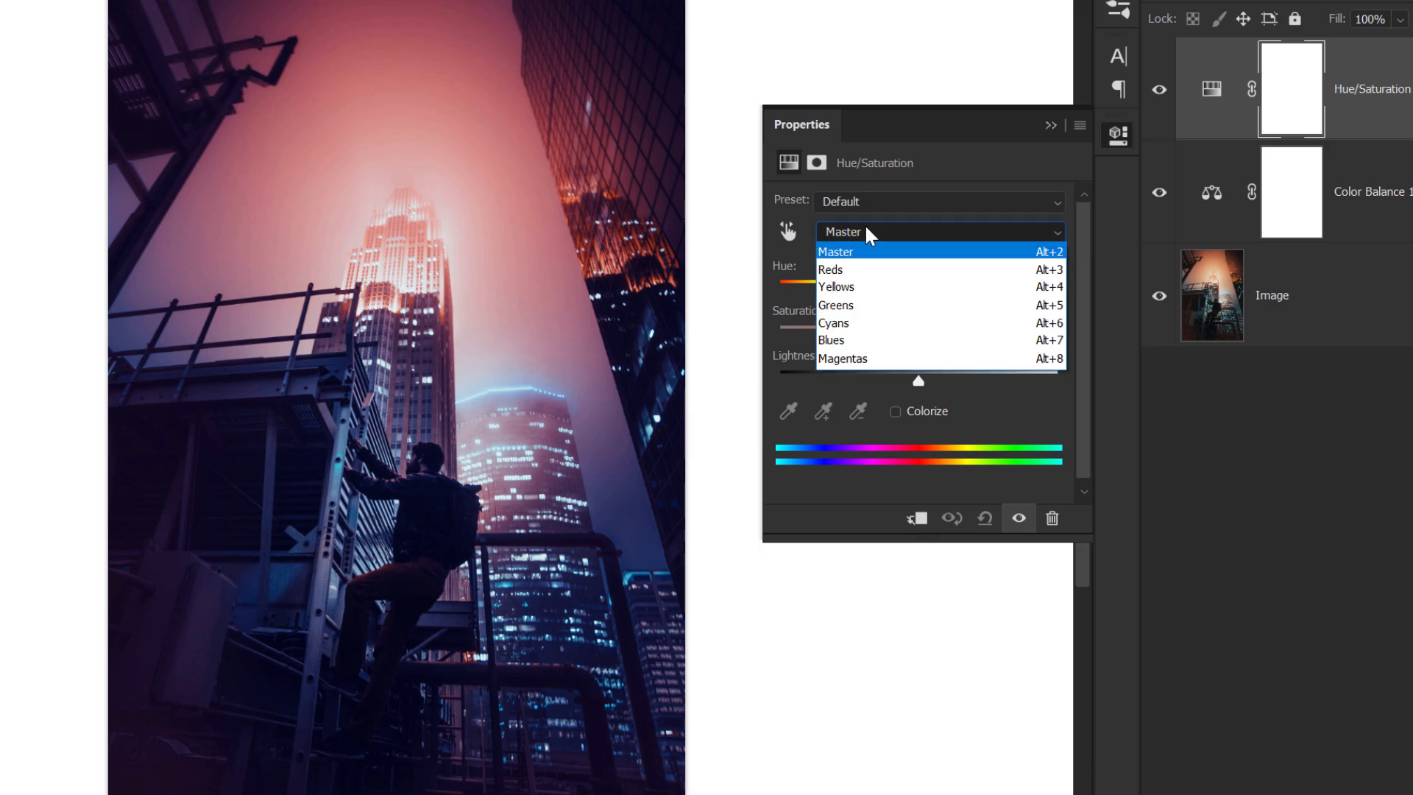
click(829, 269)
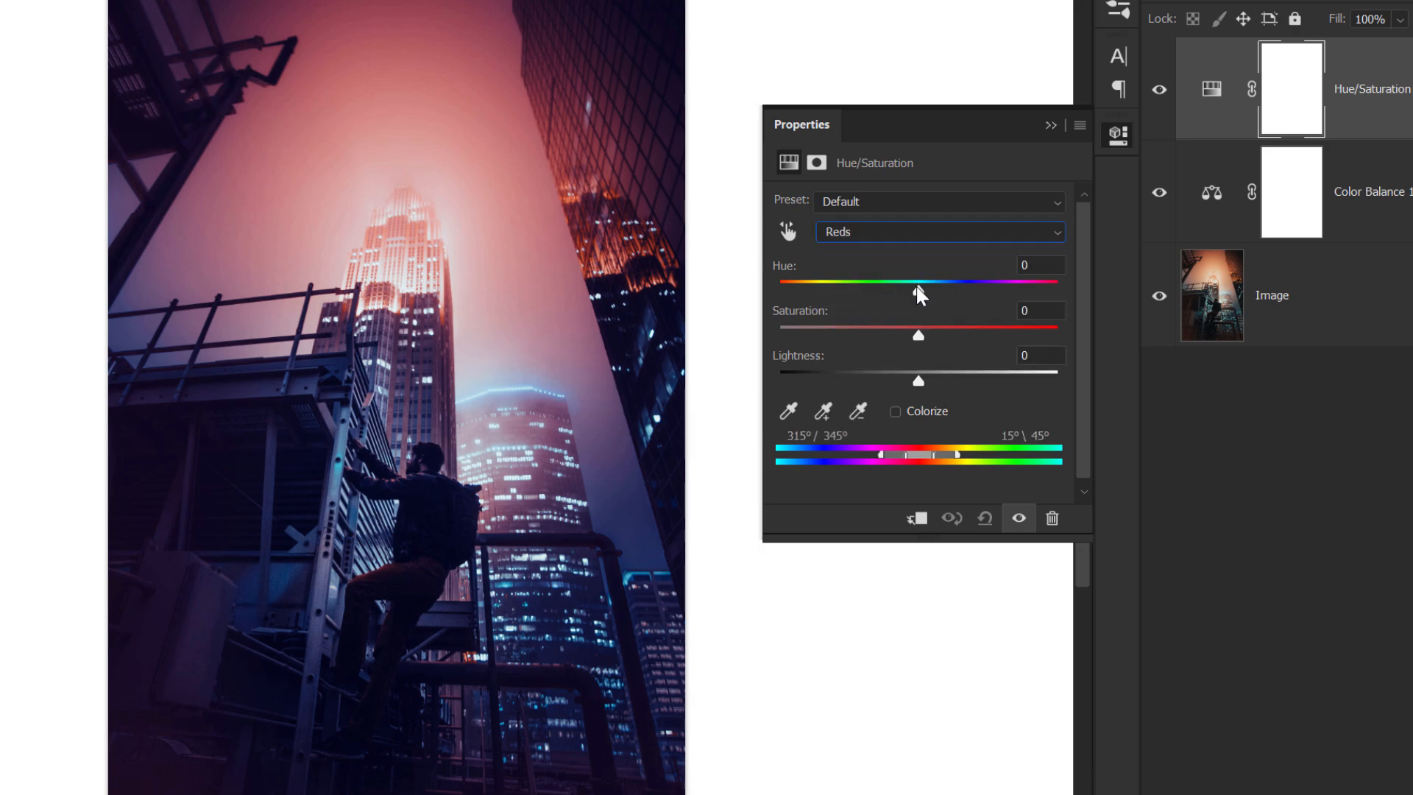
Step: Shift the Reds to hue -53 and raise their saturation to about +11
drag(918, 290, 914, 290)
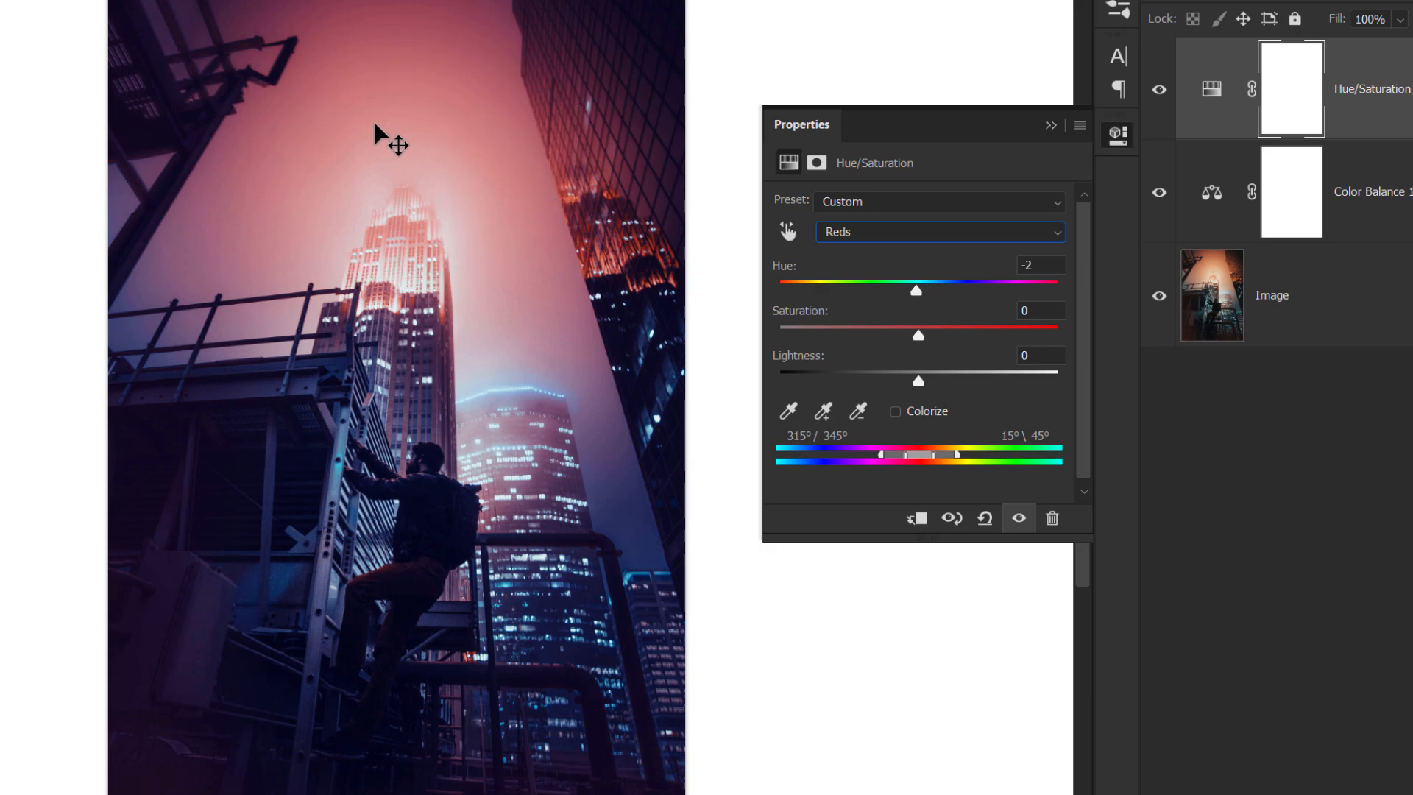
mouse_move(387, 150)
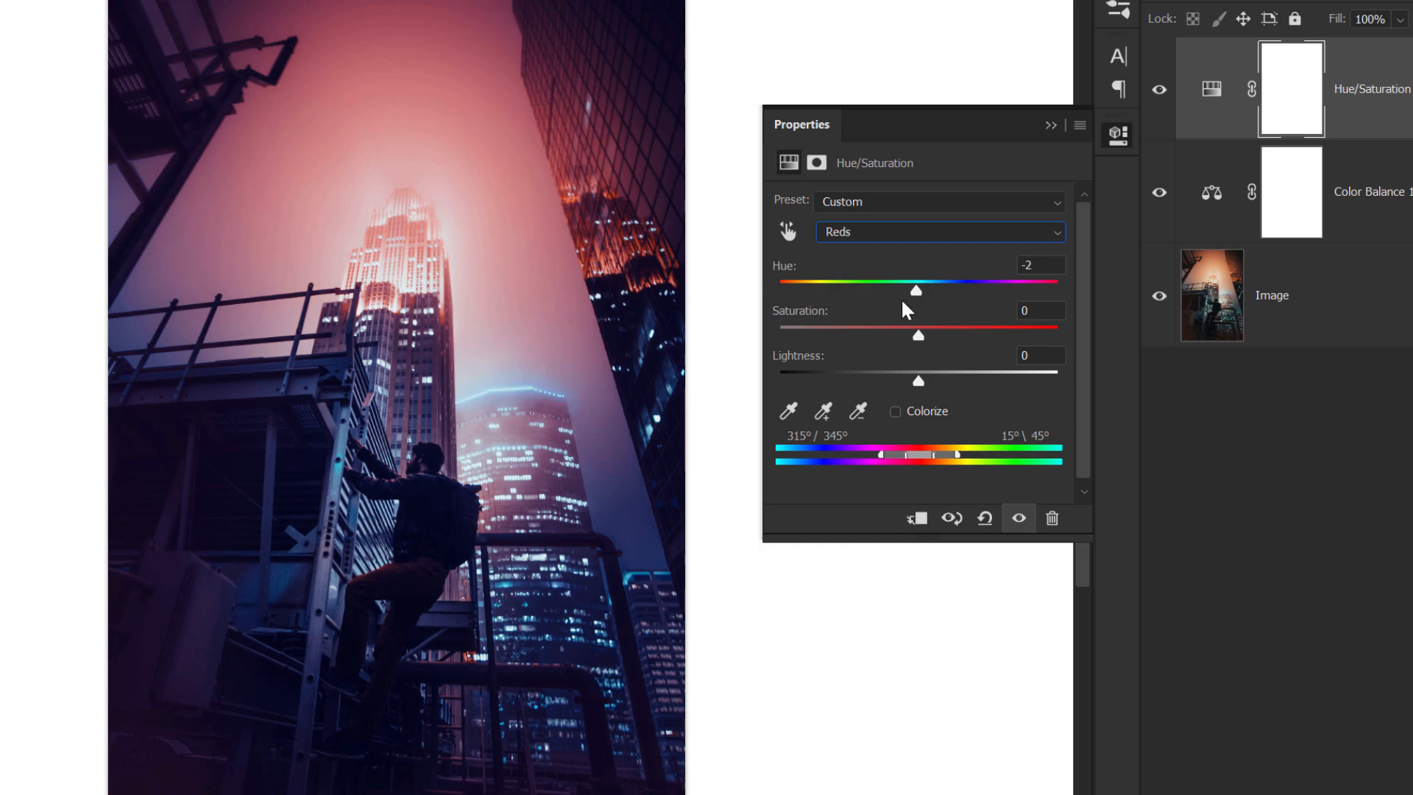
drag(913, 291, 868, 292)
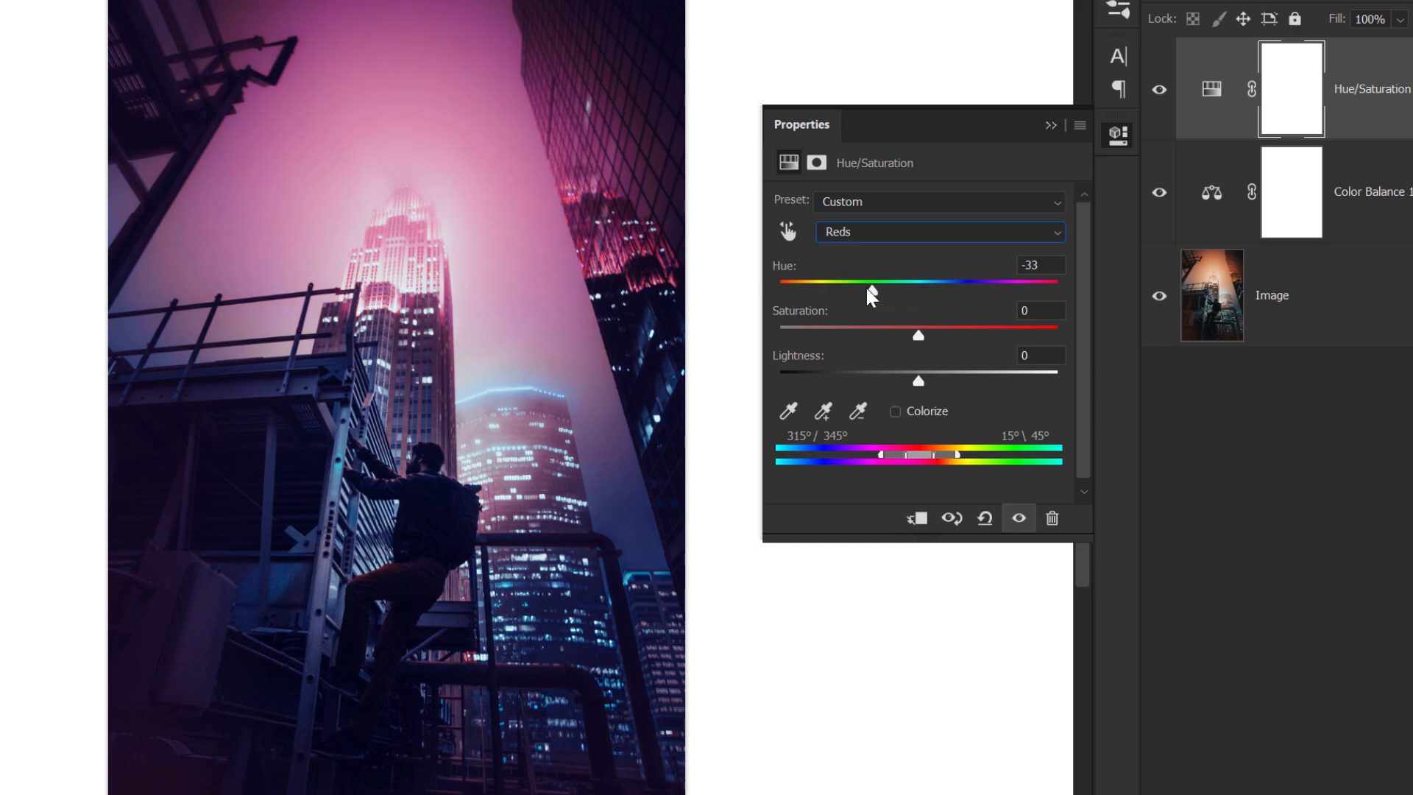
drag(871, 280, 854, 279)
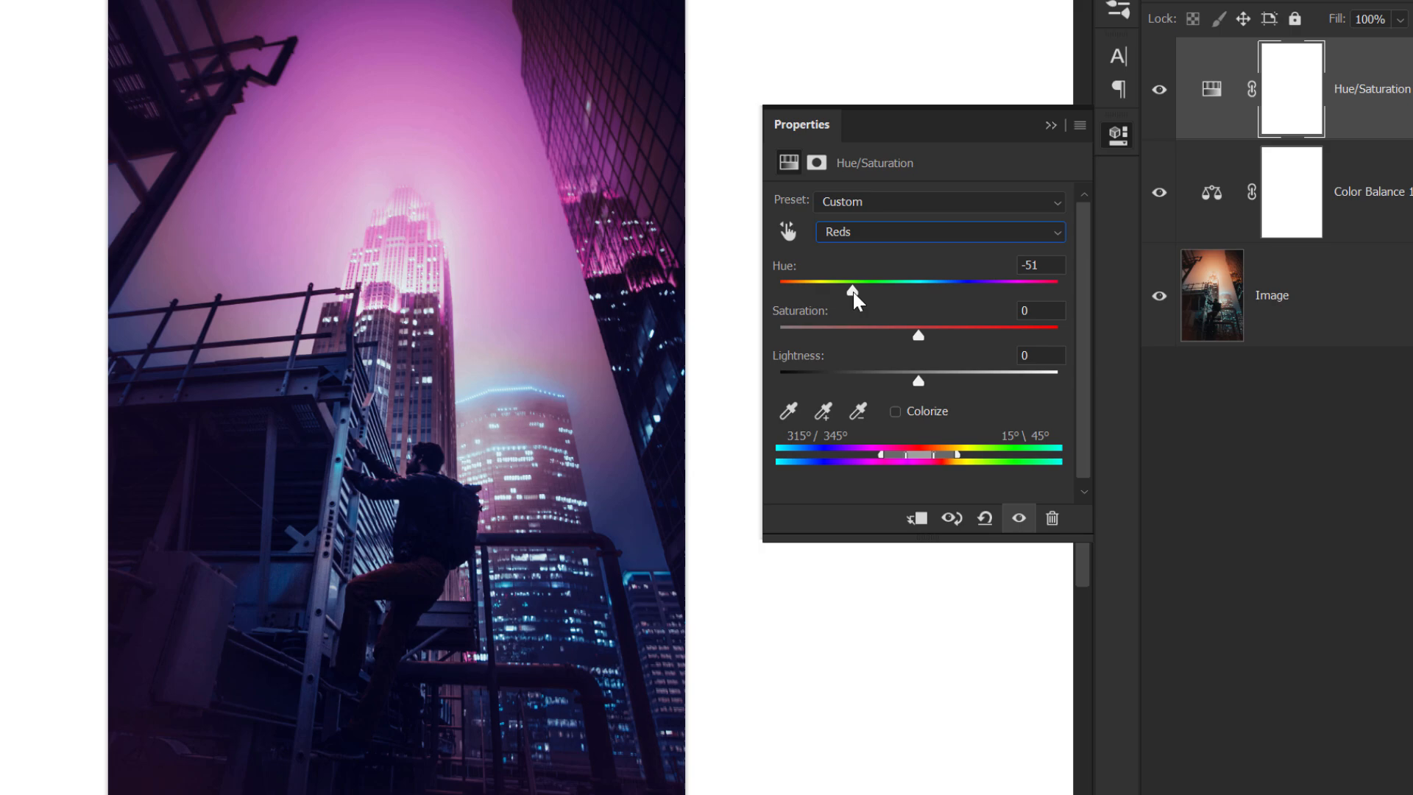
drag(916, 335, 924, 336)
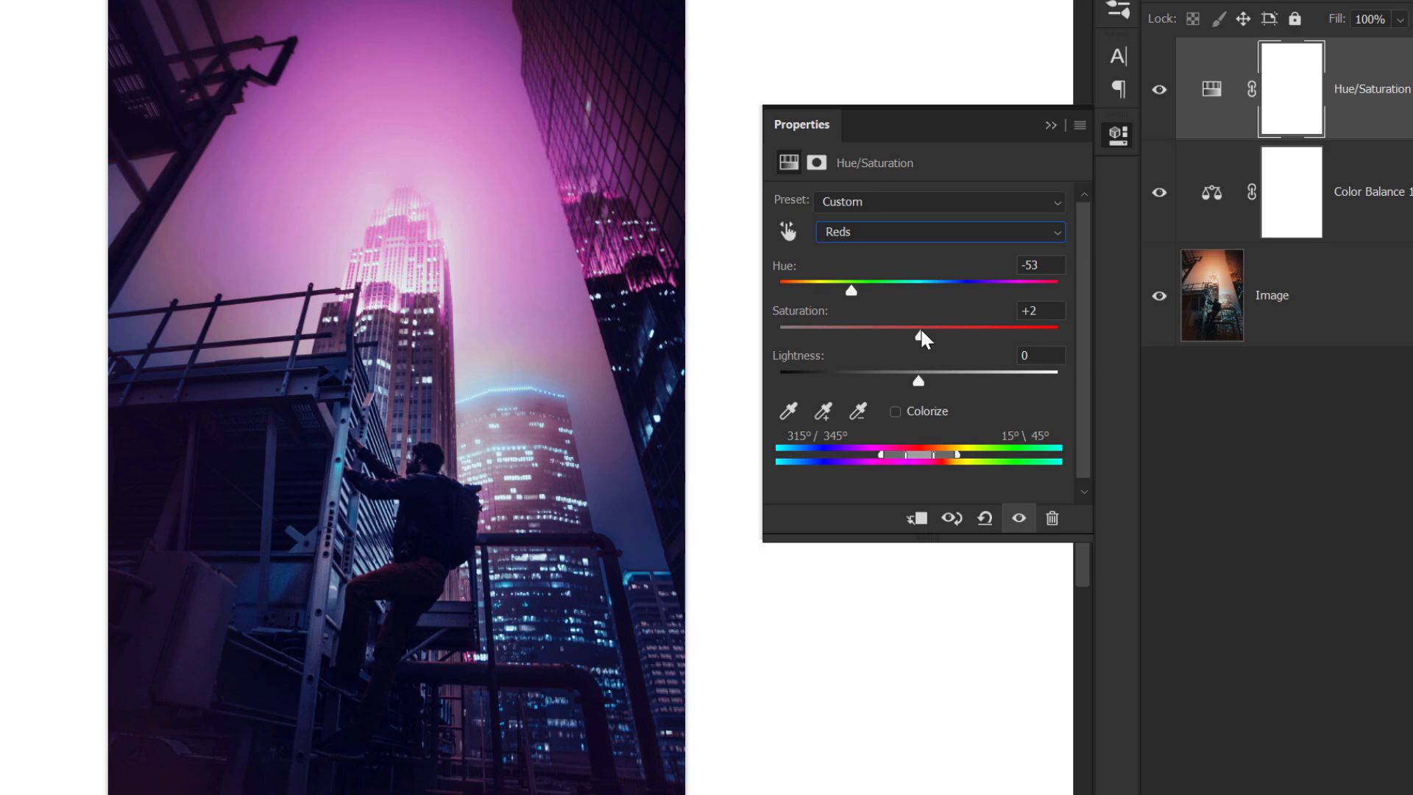
drag(906, 338, 940, 339)
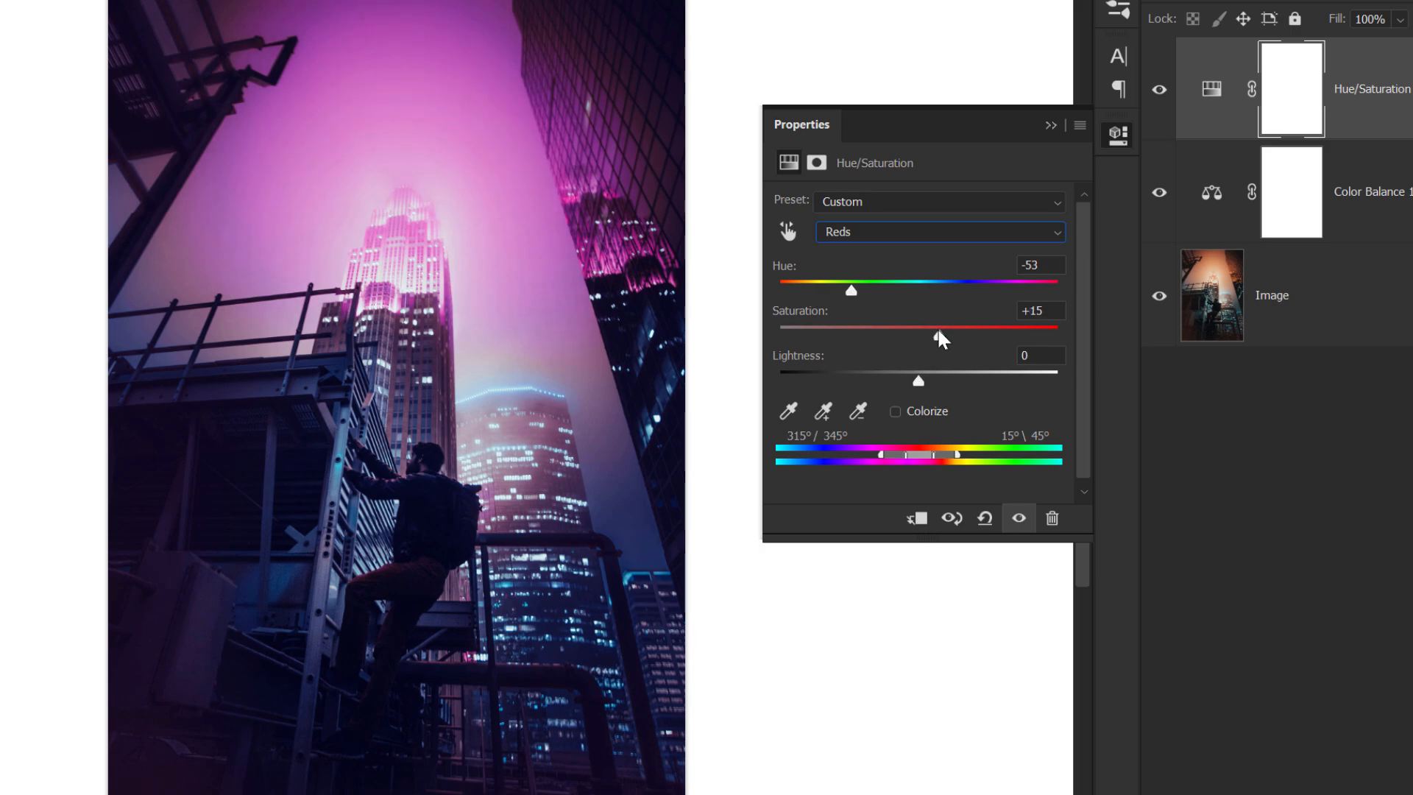
click(937, 231)
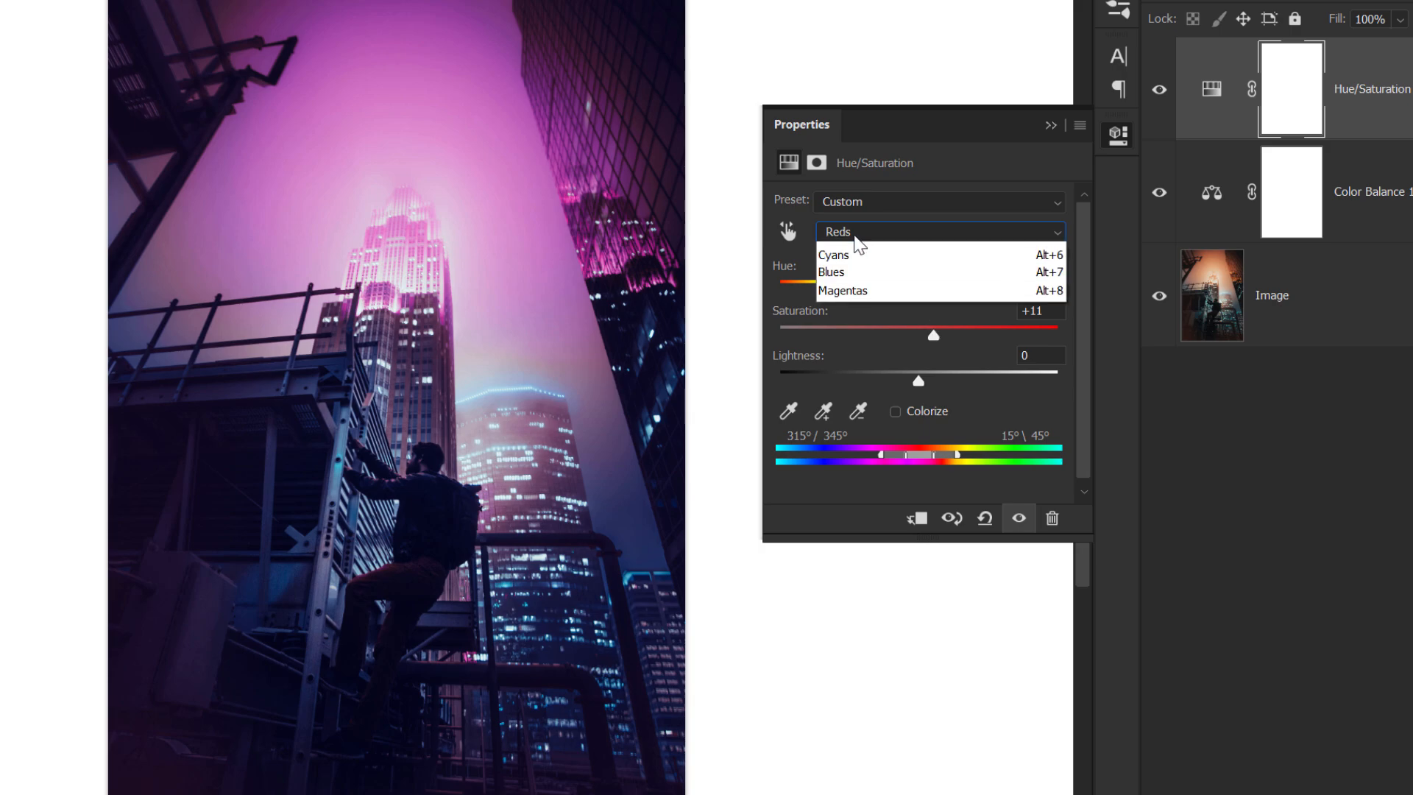
Step: Set the Blues channel to hue +1 and saturation +4
click(830, 271)
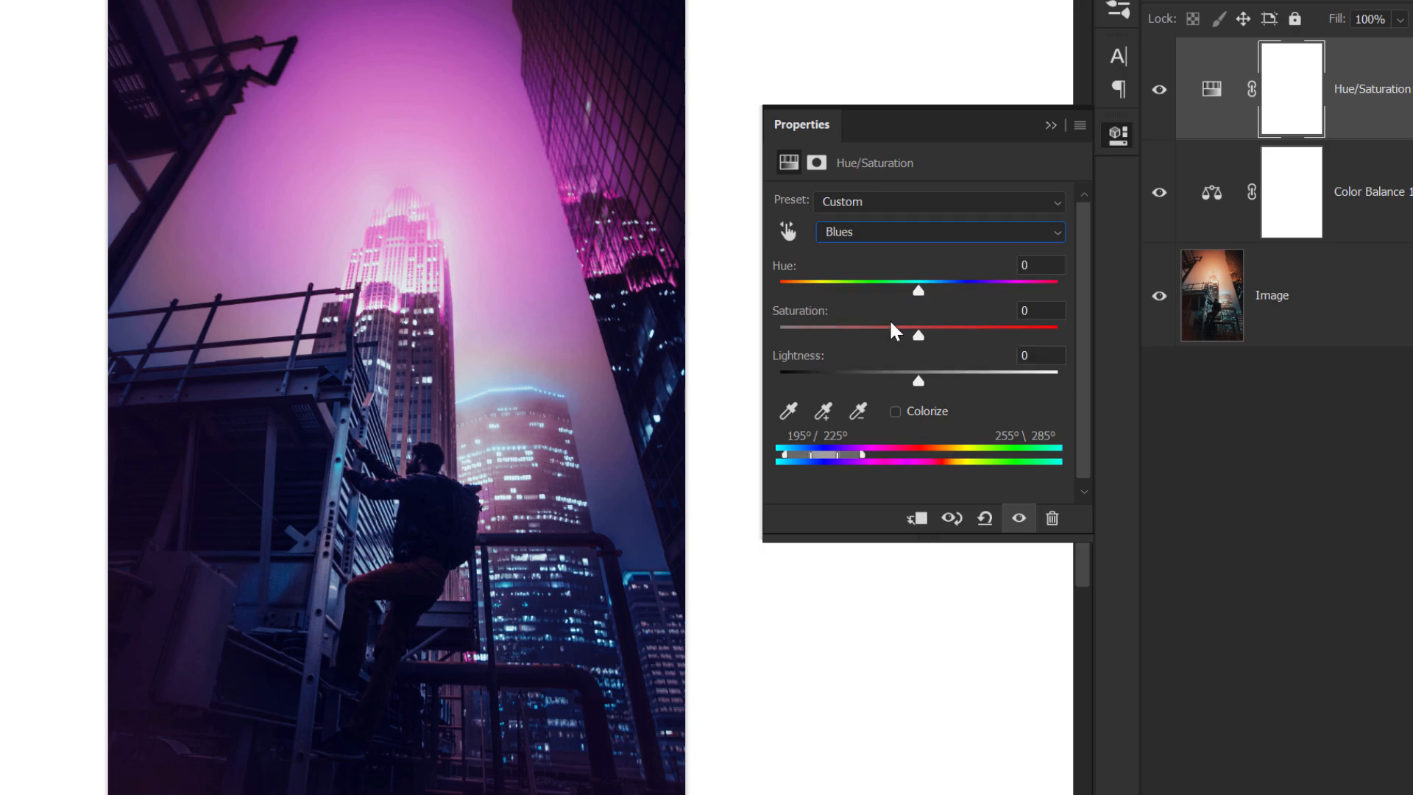
drag(918, 290, 926, 290)
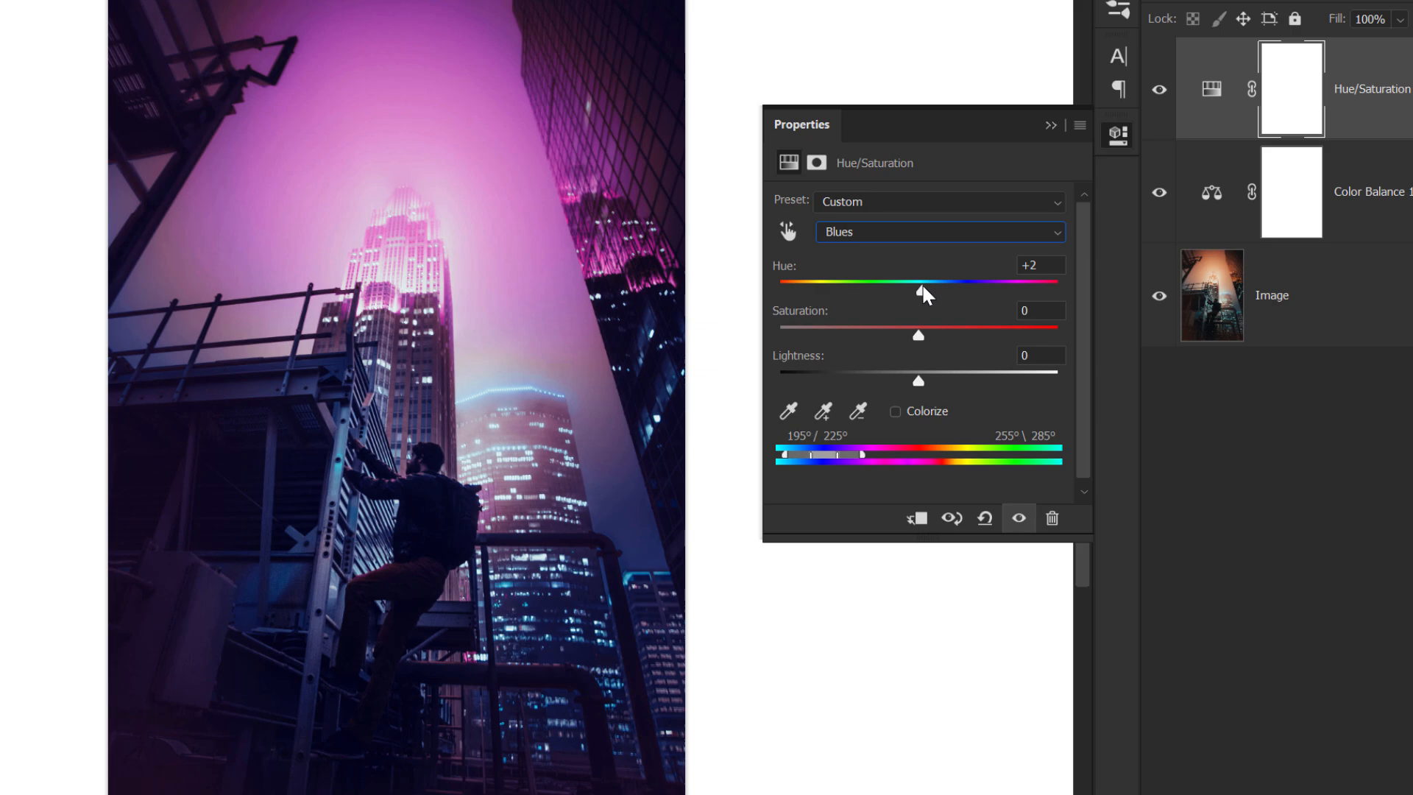
drag(930, 281, 919, 290)
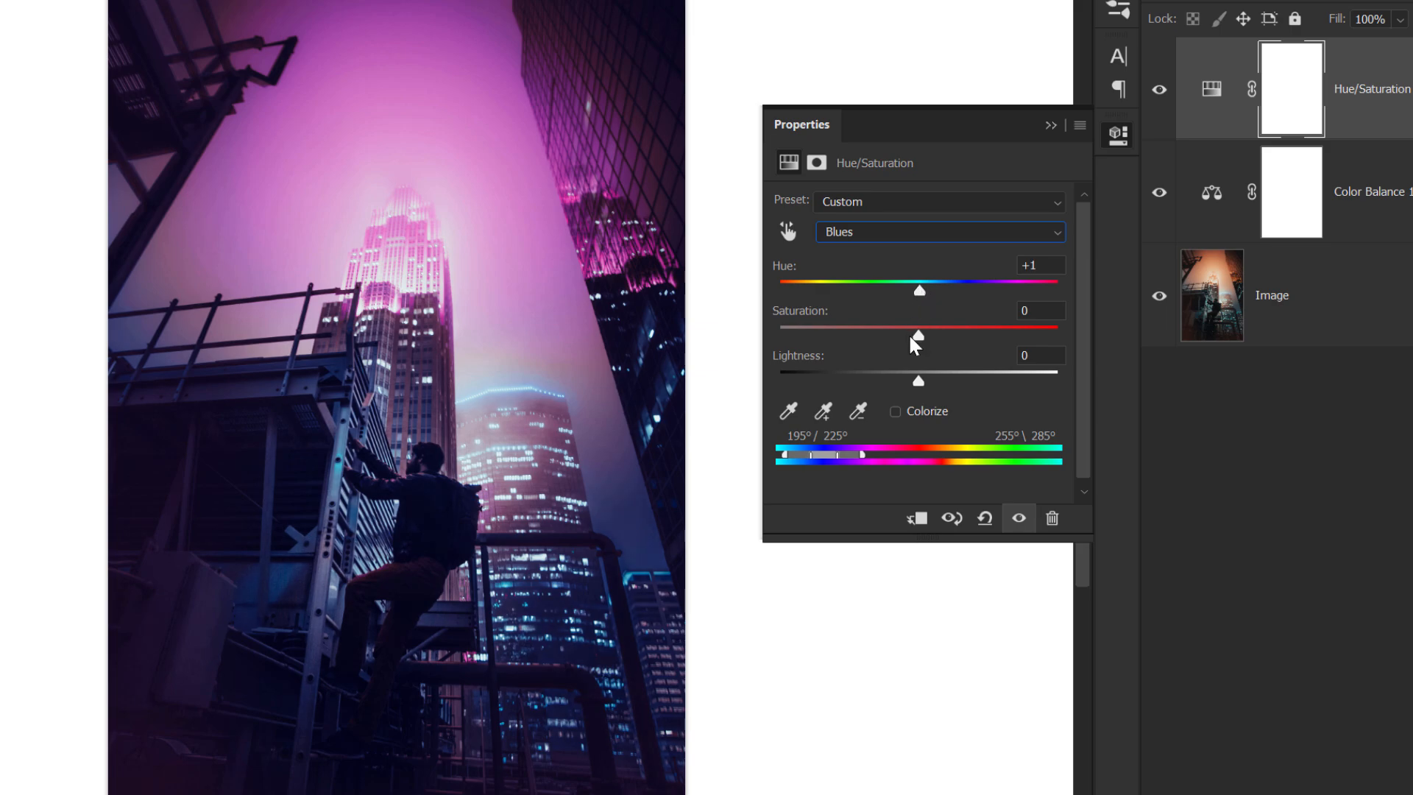
drag(913, 335, 921, 336)
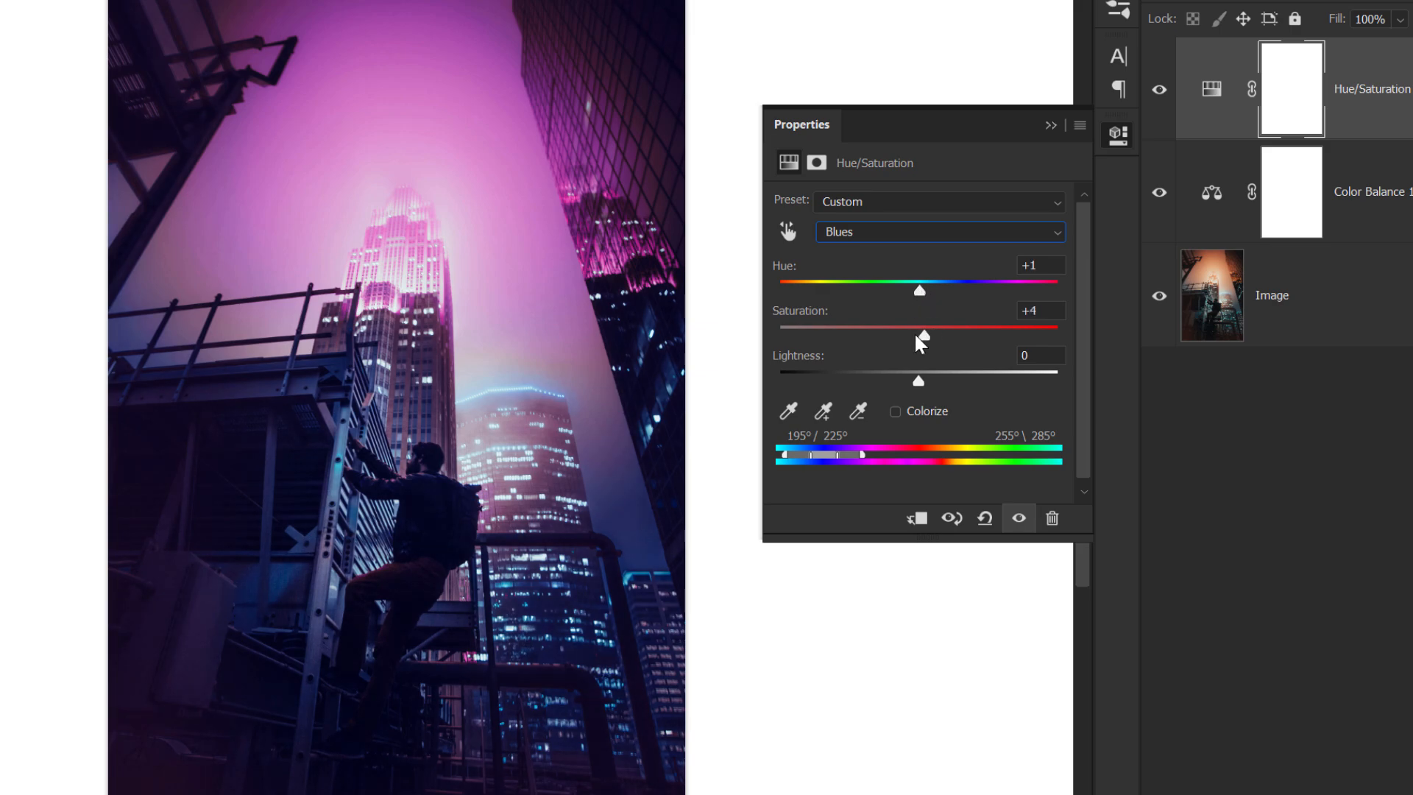
drag(921, 336, 917, 336)
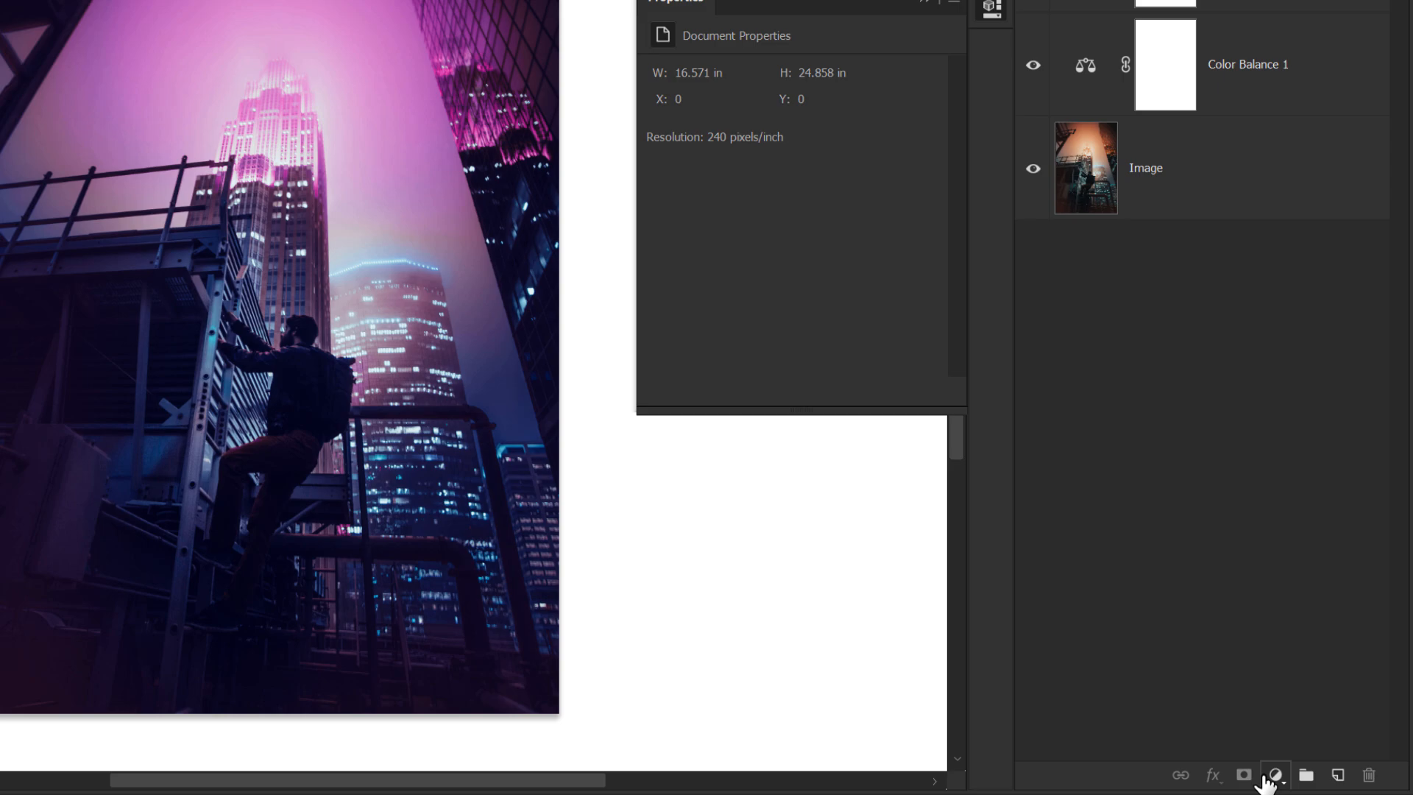
Step: Add a Vibrance layer, adjust it, and group all adjustments into a group named CC
click(1272, 776)
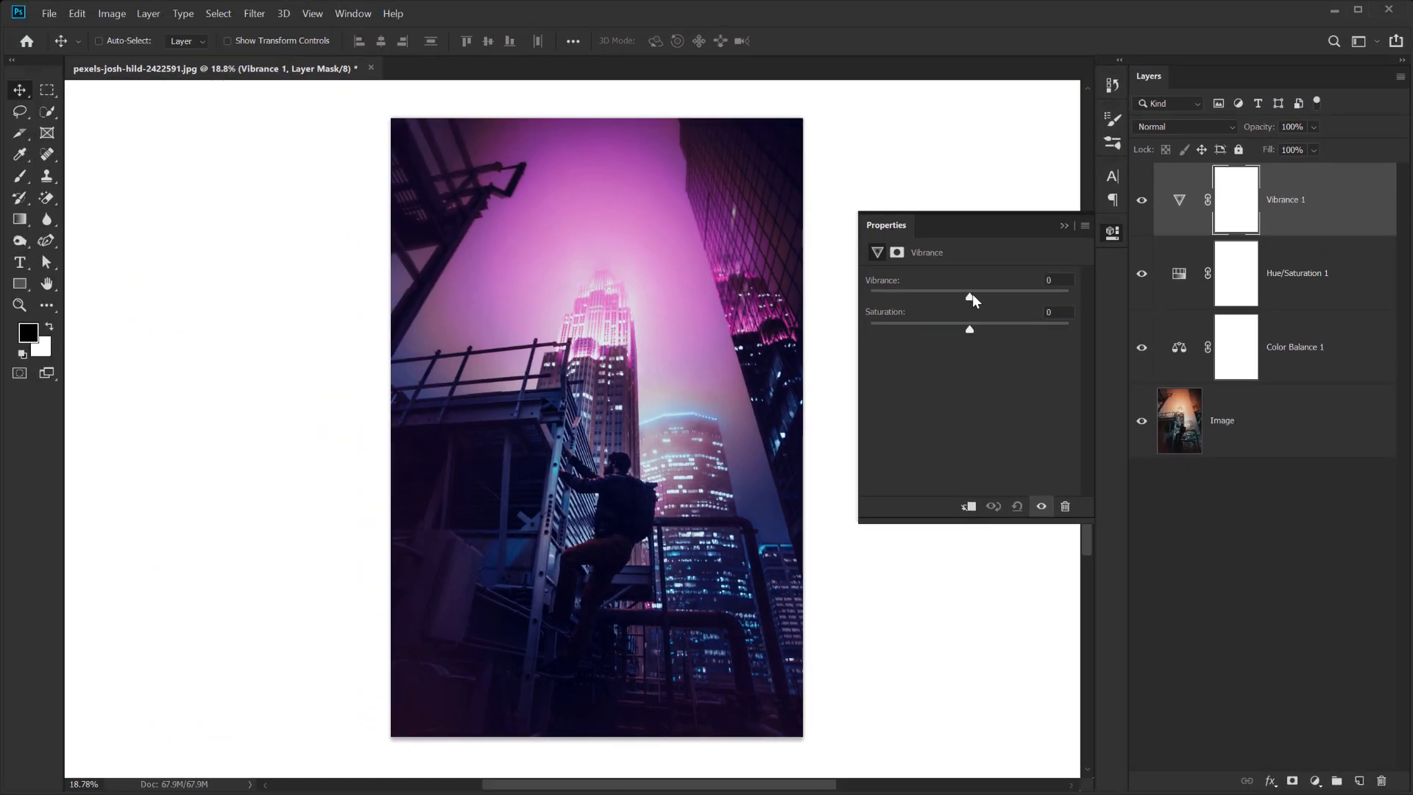
drag(969, 298, 999, 298)
text(CC)
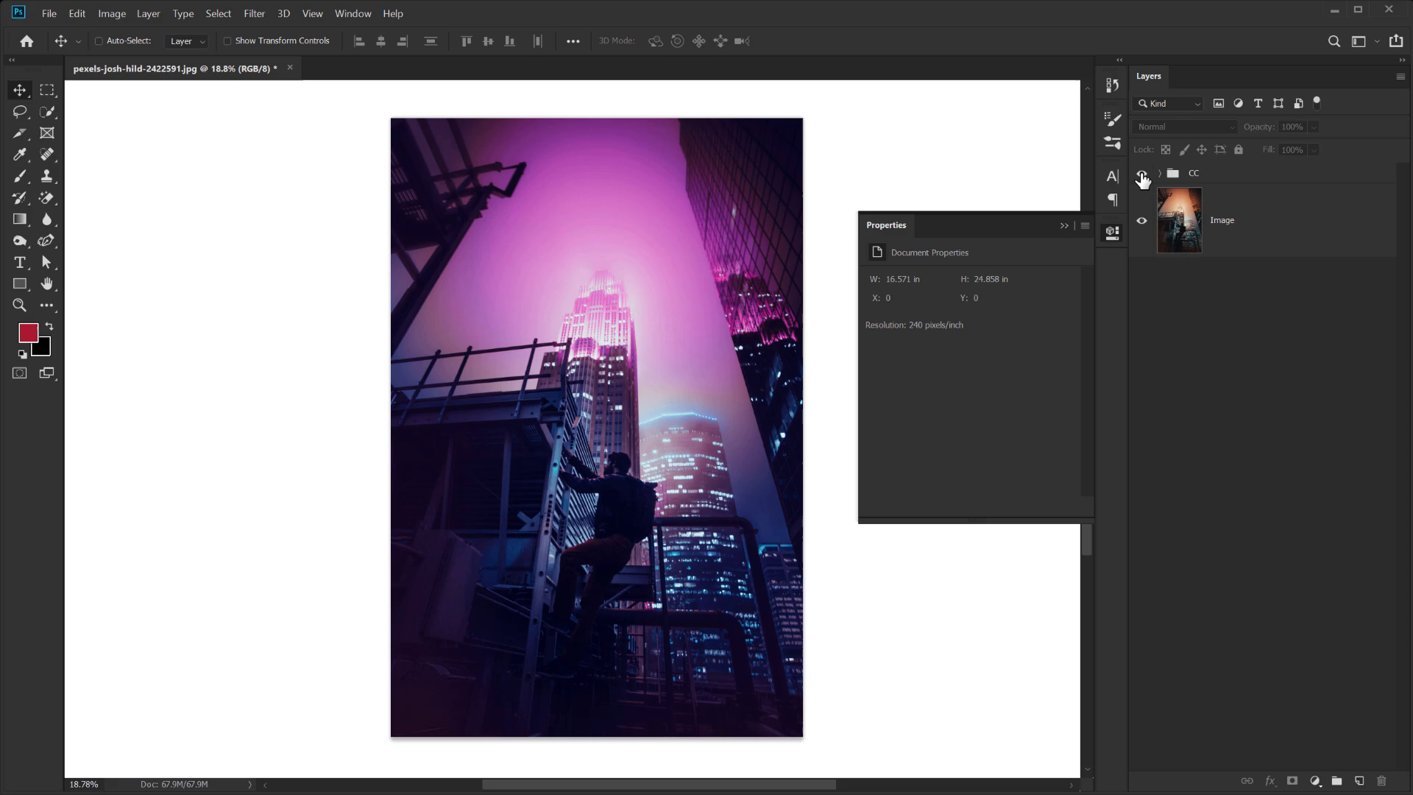
click(1142, 172)
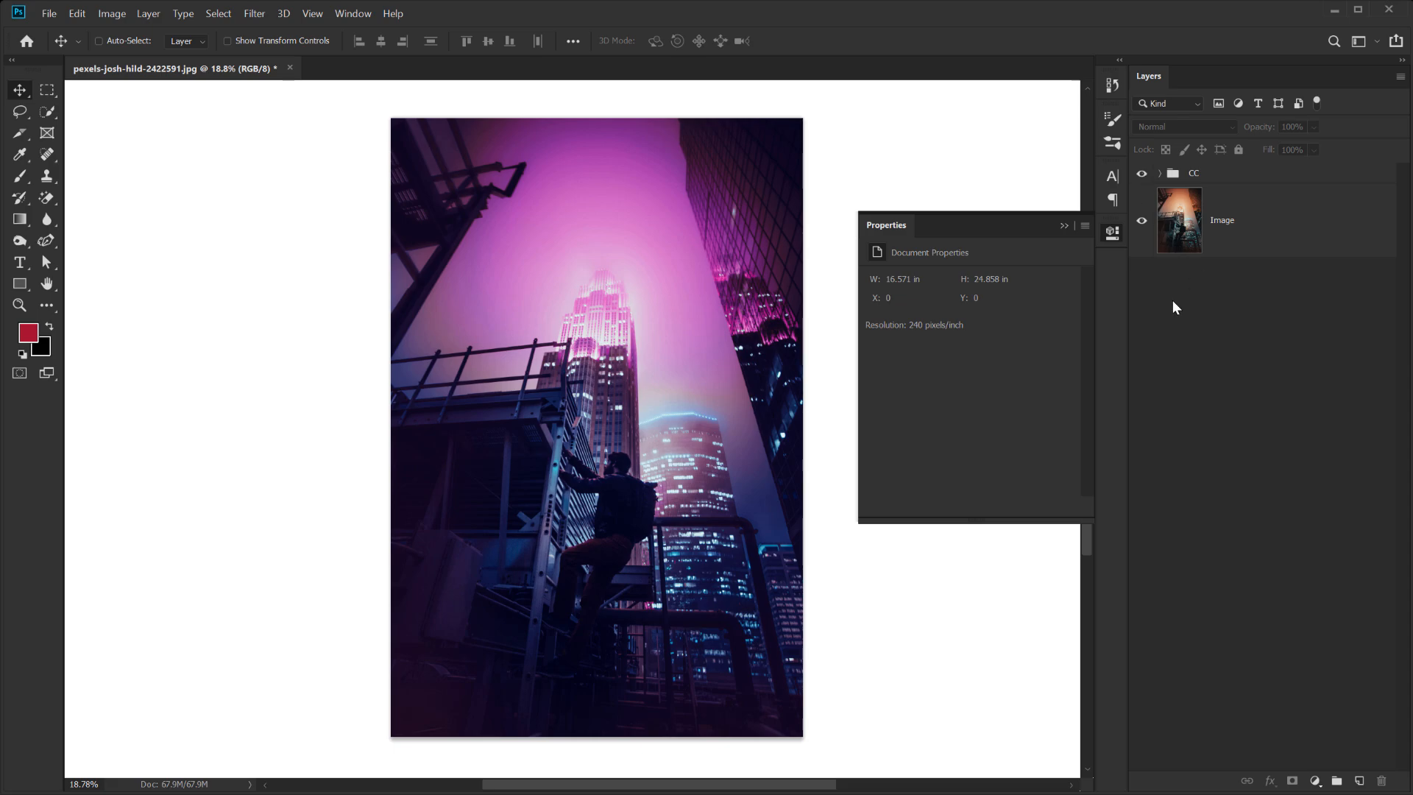